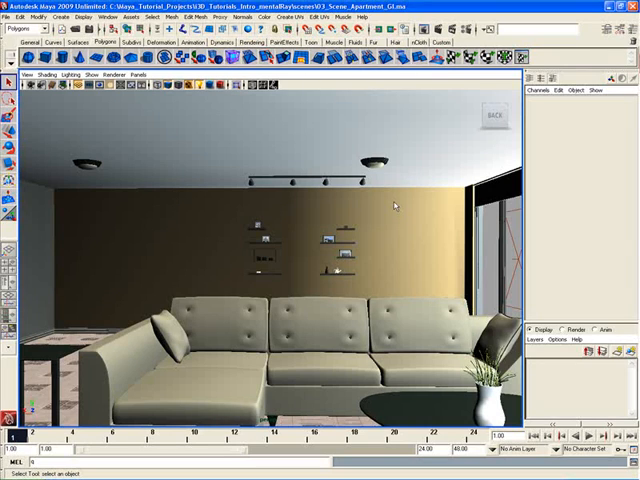
mouse_move(272, 202)
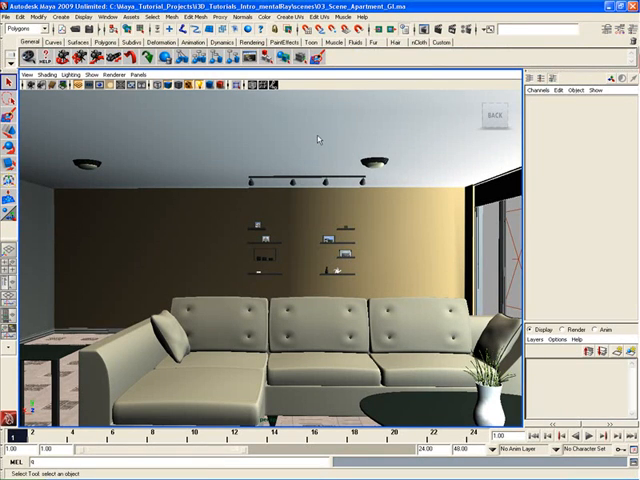
mouse_move(296, 208)
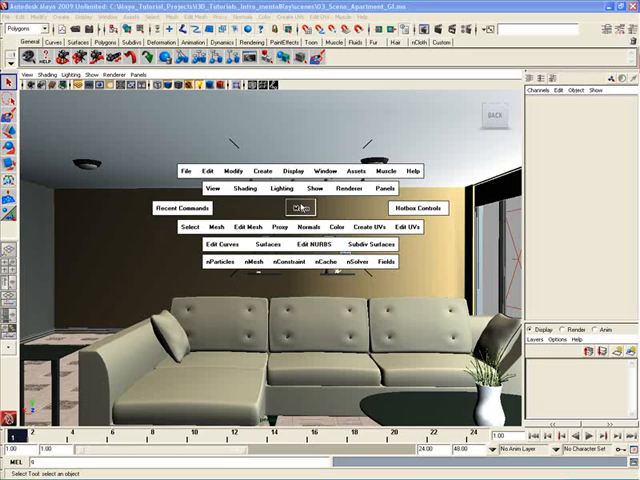
- Switch the Status Line menu set dropdown from Polygons to Animation
left_click(300, 208)
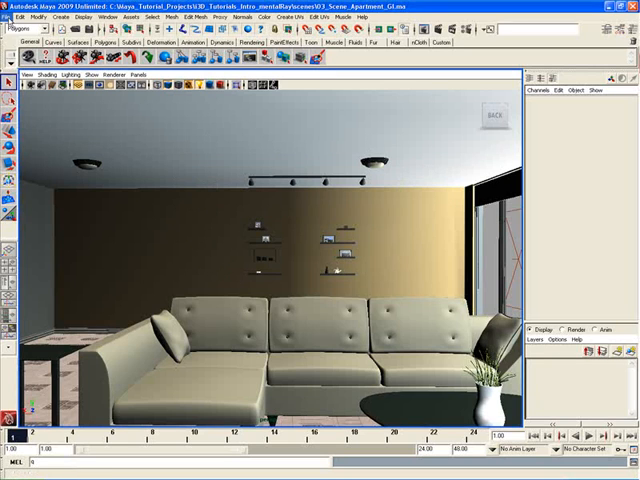
left_click(32, 16)
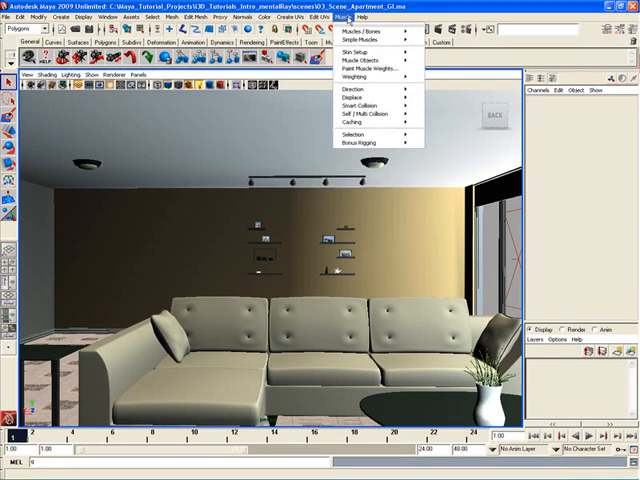
left_click(22, 38)
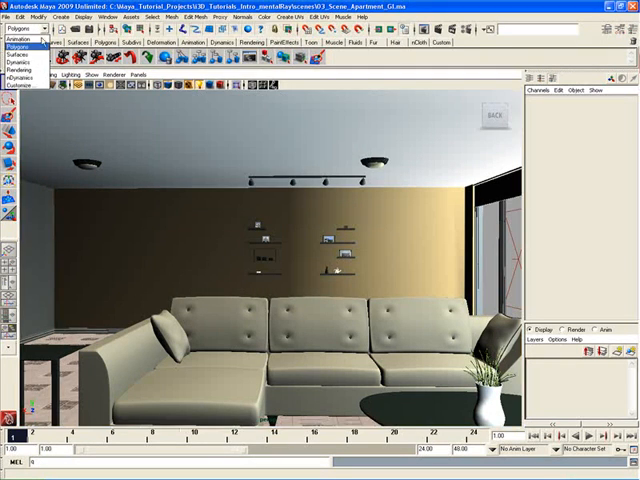
left_click(18, 40)
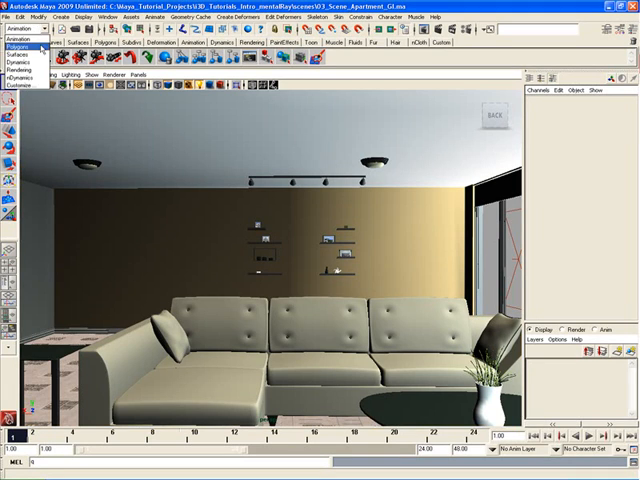
left_click(22, 40)
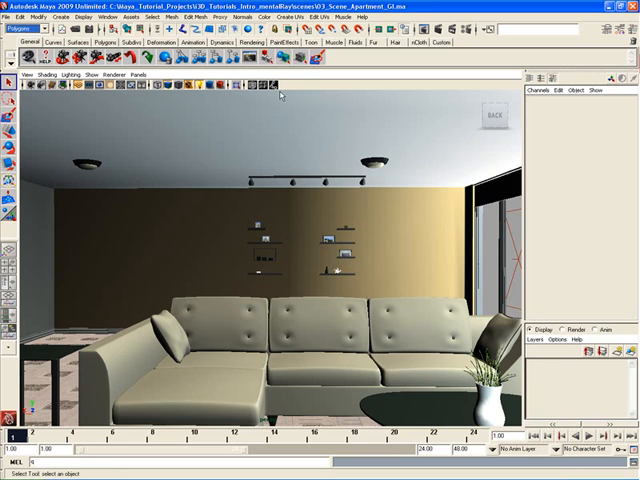
mouse_move(318, 132)
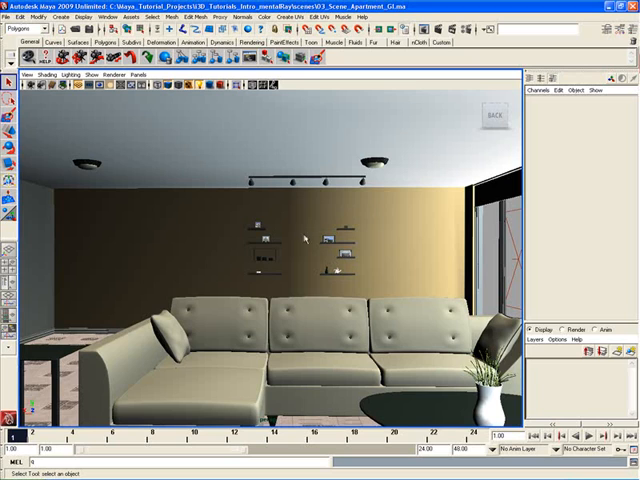
- Show the Hotbox and its east-zone marking menu for toggling interface elements
key("space")
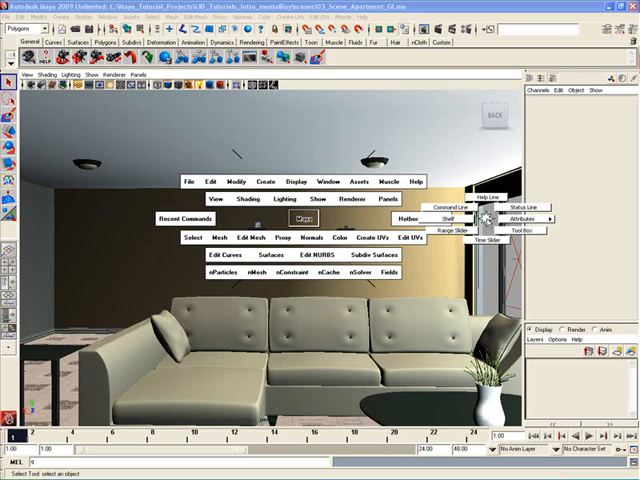
mouse_move(490, 240)
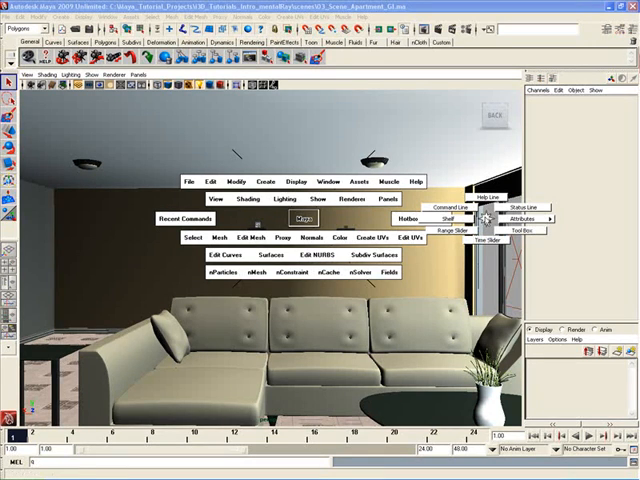
mouse_move(490, 240)
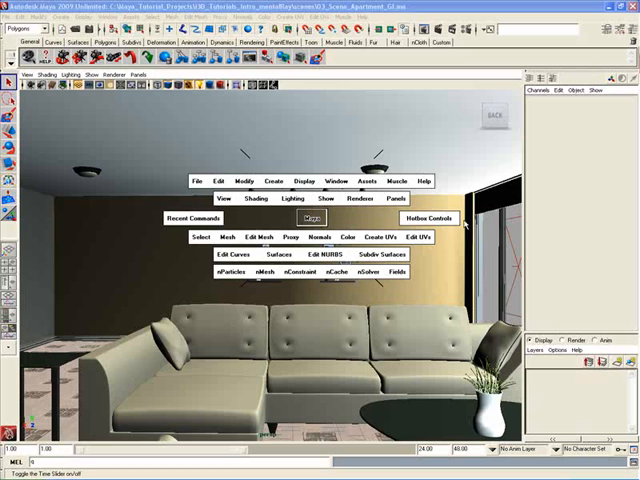
left_click(452, 216)
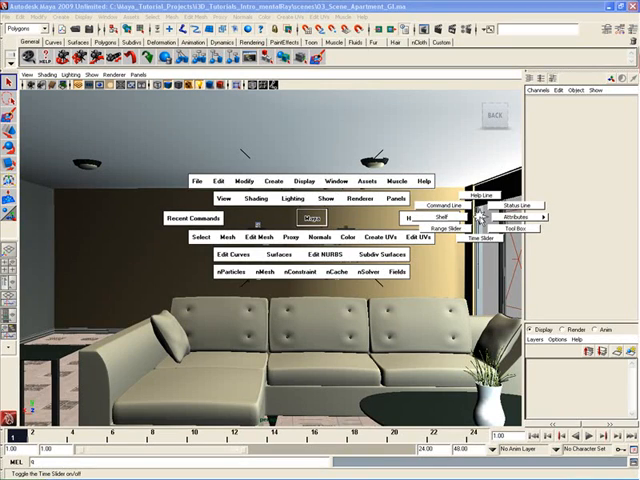
mouse_move(444, 204)
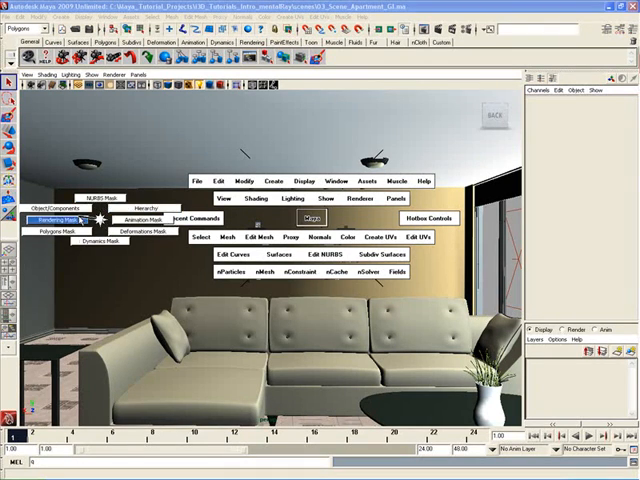
mouse_move(148, 208)
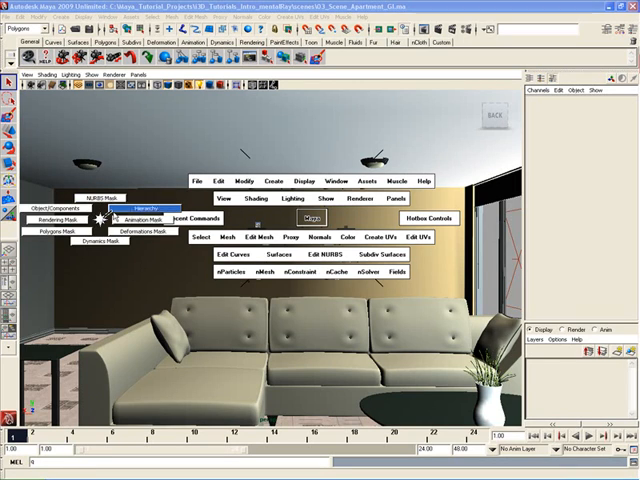
mouse_move(56, 232)
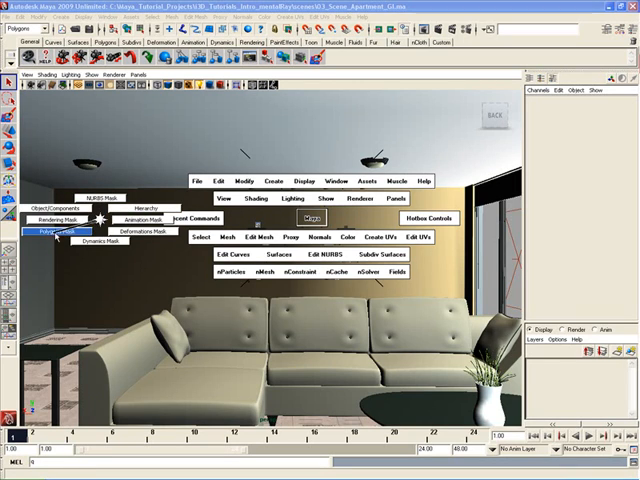
mouse_move(148, 232)
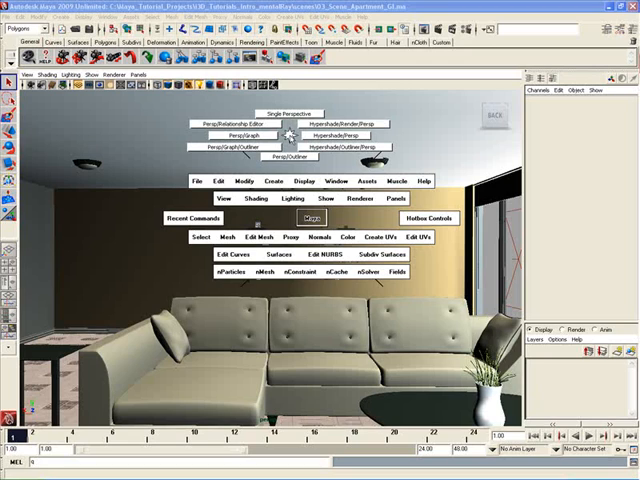
mouse_move(344, 122)
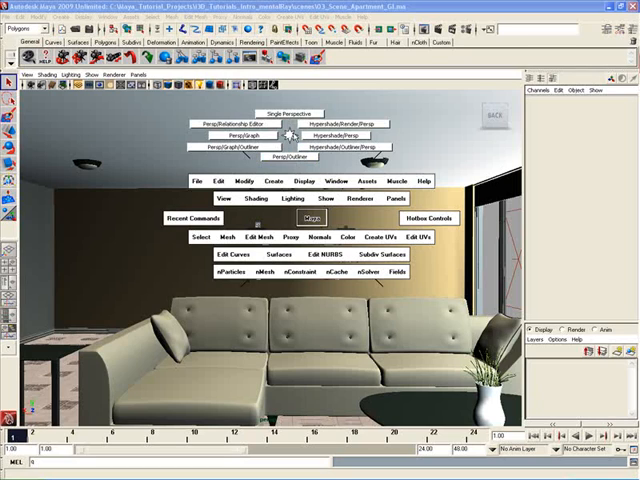
mouse_move(348, 136)
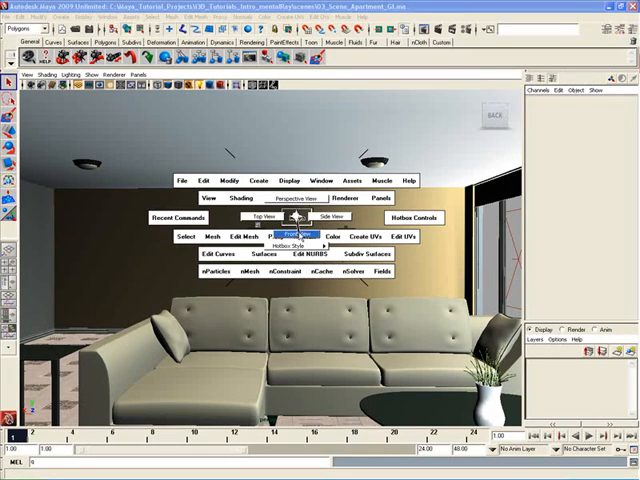
left_click(300, 232)
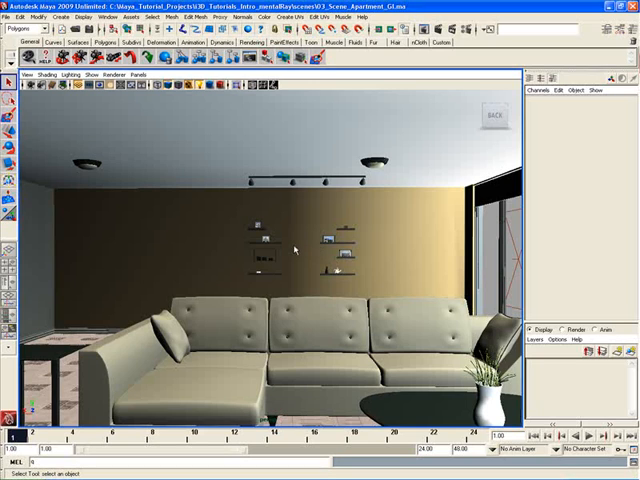
- Show the Hotbox over the living-room view, dismiss it, and browse the top-left menus
key("space")
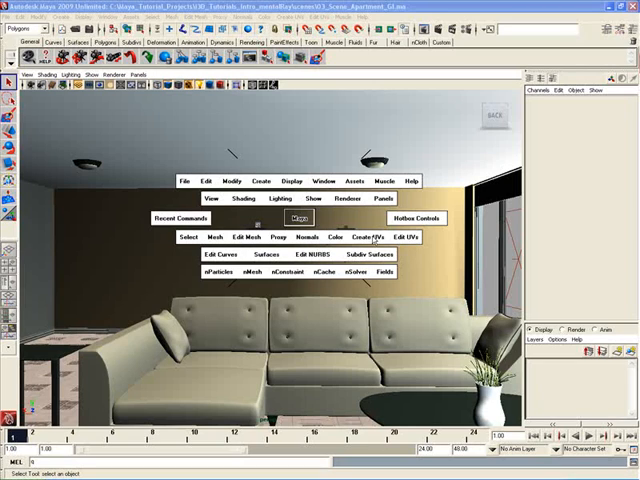
left_click(298, 218)
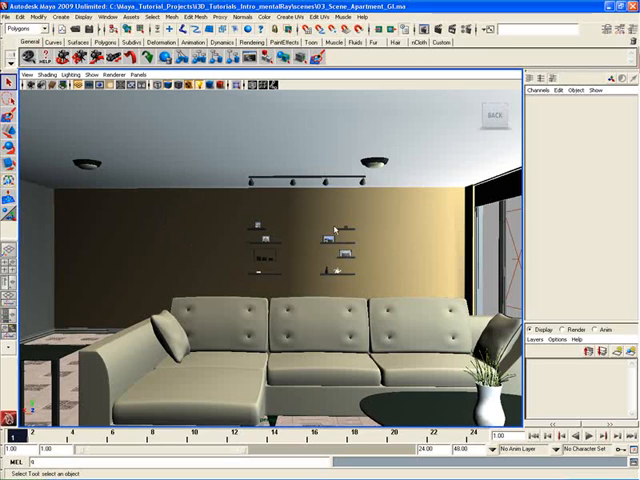
left_click(22, 36)
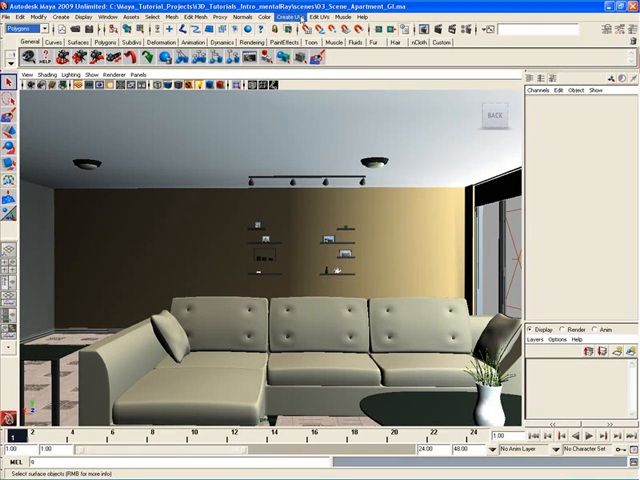
left_click(288, 16)
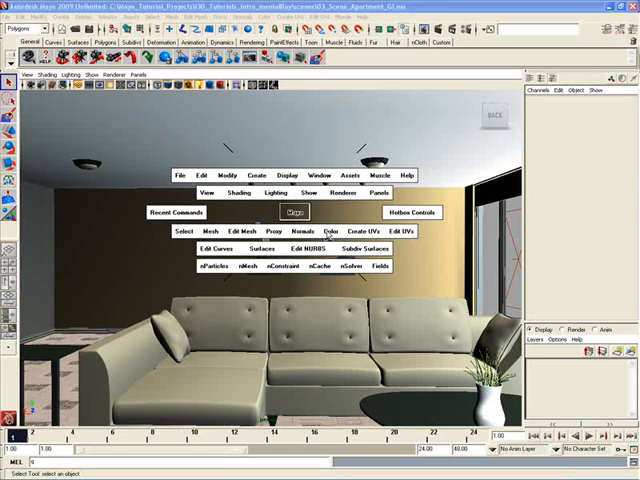
mouse_move(210, 248)
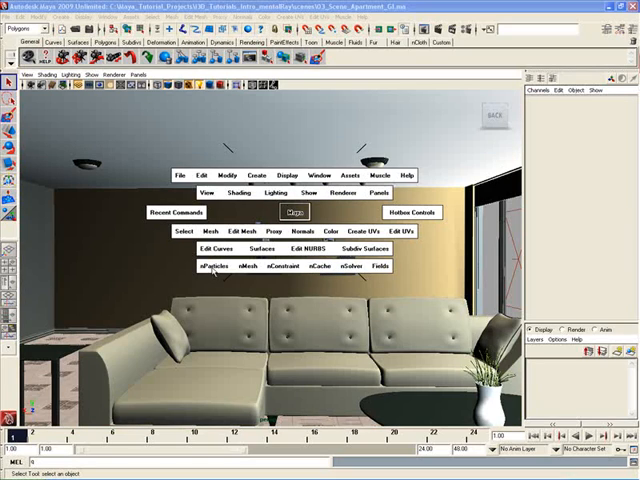
mouse_move(364, 276)
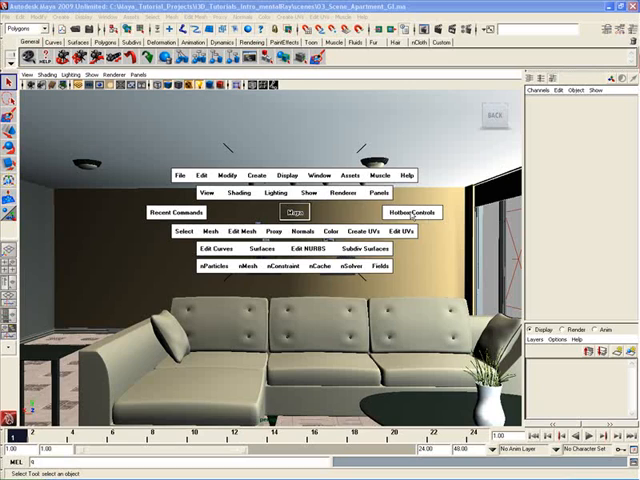
- Switch the active menu set to Rendering from the Hotbox
left_click(412, 212)
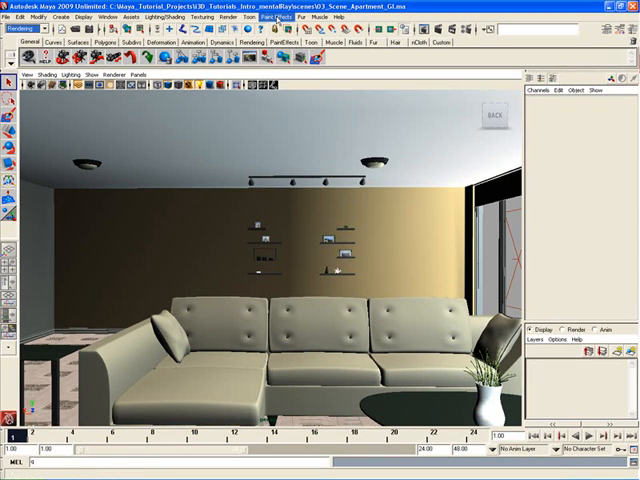
- Browse the Render menu inside the Hotbox's Rendering row, then show the Hotbox again
key("space")
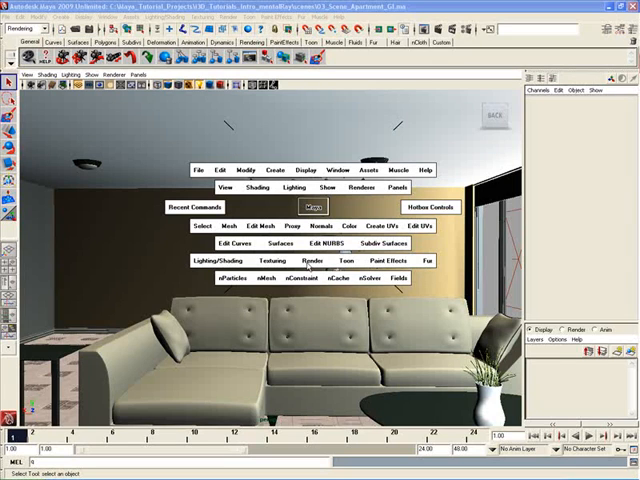
left_click(344, 260)
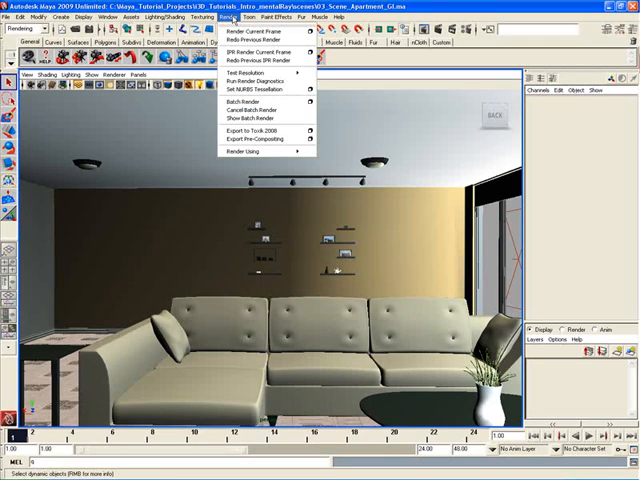
mouse_move(250, 34)
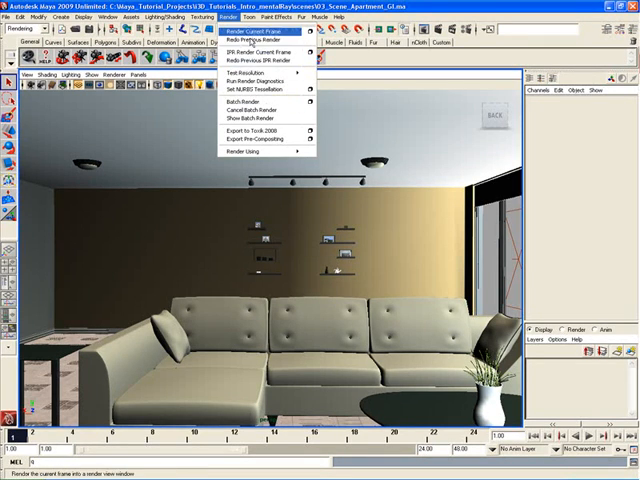
mouse_move(256, 40)
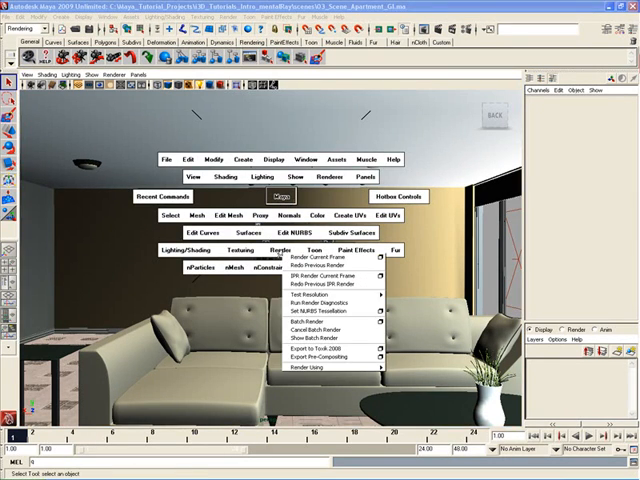
mouse_move(320, 286)
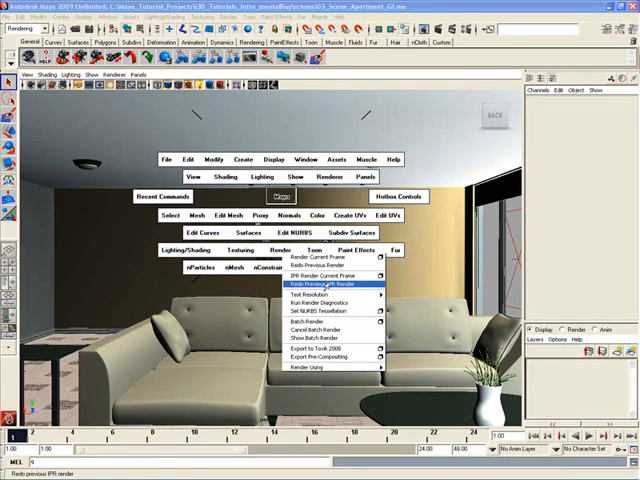
mouse_move(320, 258)
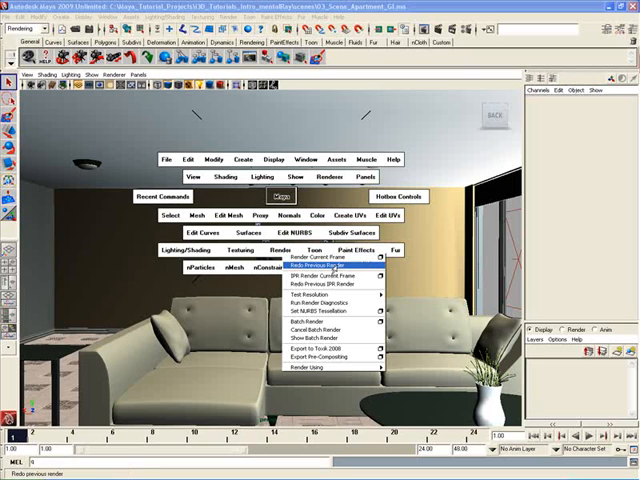
left_click(318, 256)
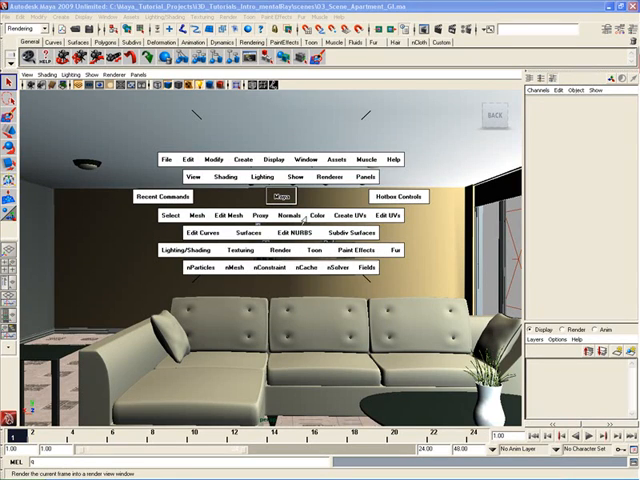
left_click(280, 196)
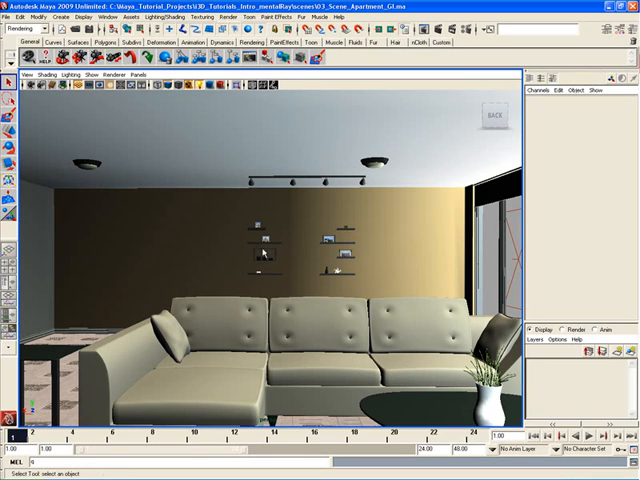
key("space")
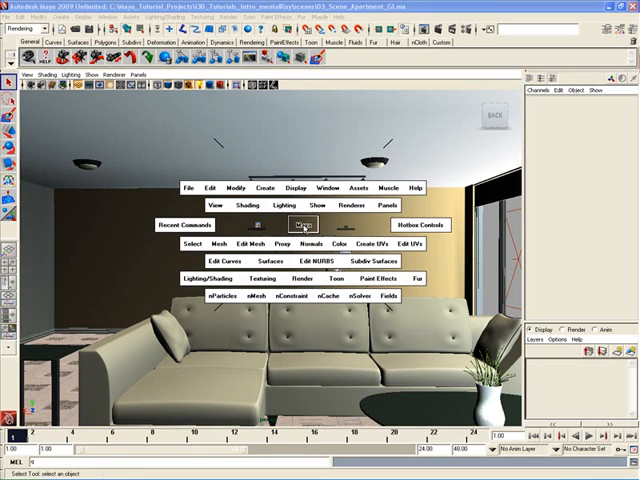